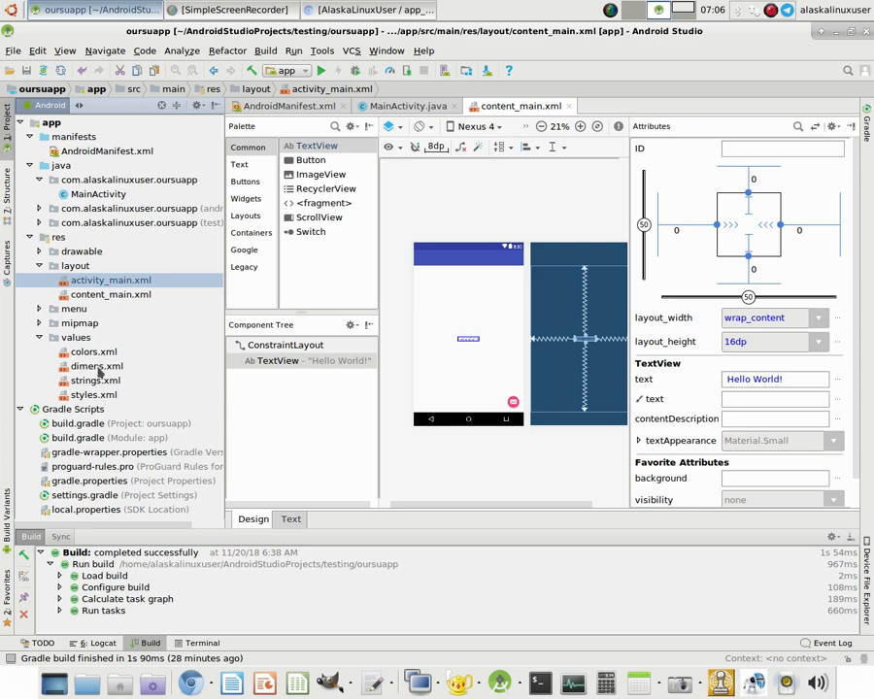
Step: Open res/values/colors.xml from the Project panel to view the theme colours
double_click(94, 352)
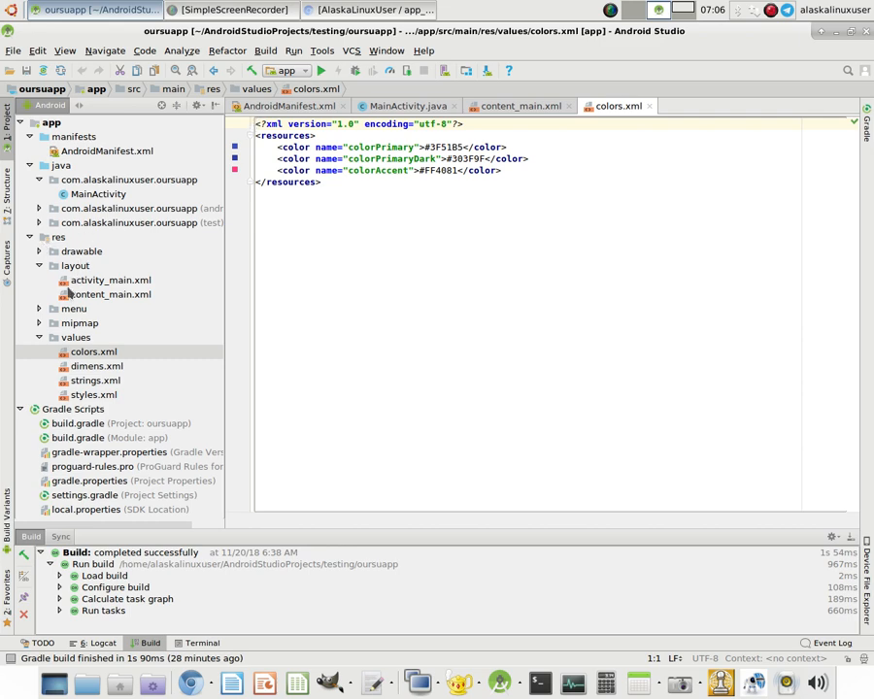
mouse_move(118, 358)
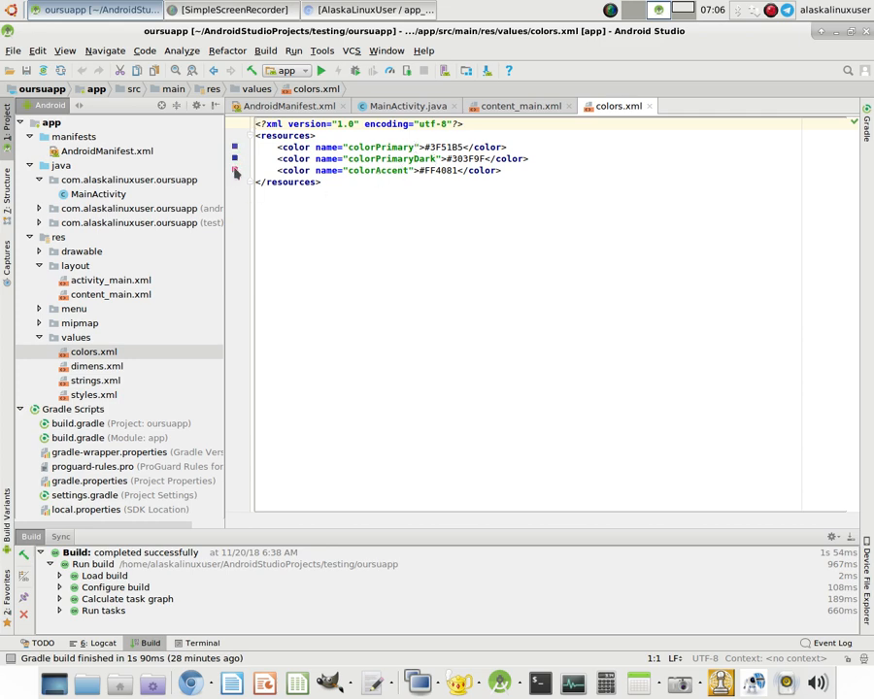
Step: Set colorPrimaryDark to #cc0000, colorPrimary to #ff0000 and colorAccent to #ff9500 with the colour picker
left_click(236, 172)
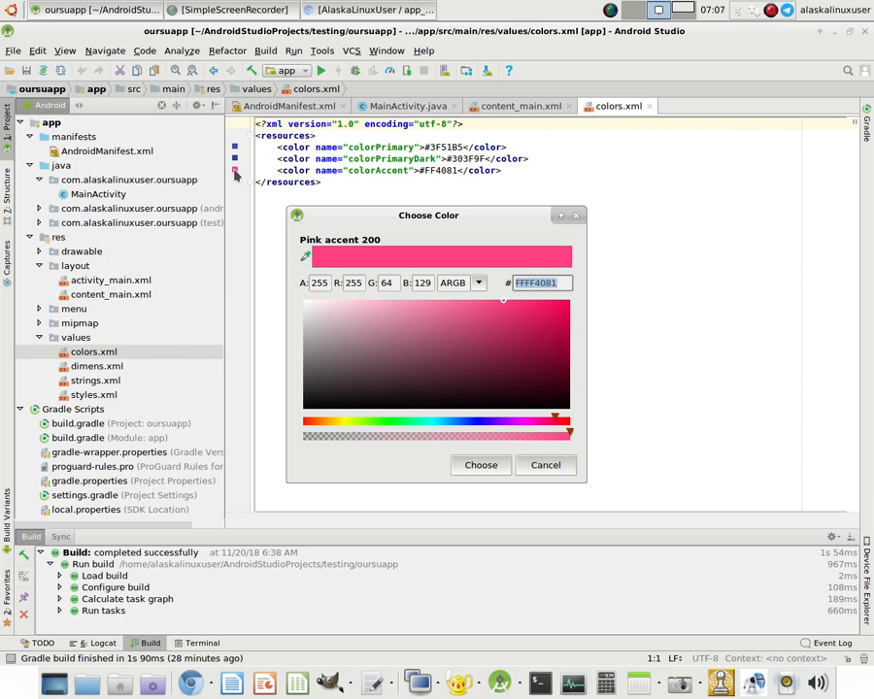
mouse_move(408, 410)
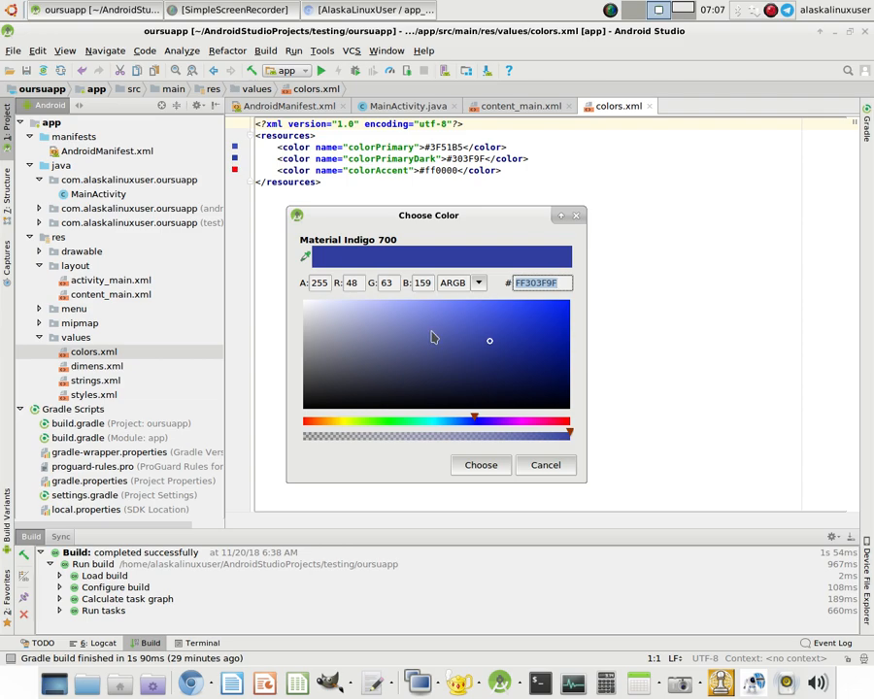
mouse_move(492, 346)
type("FFCC0000")
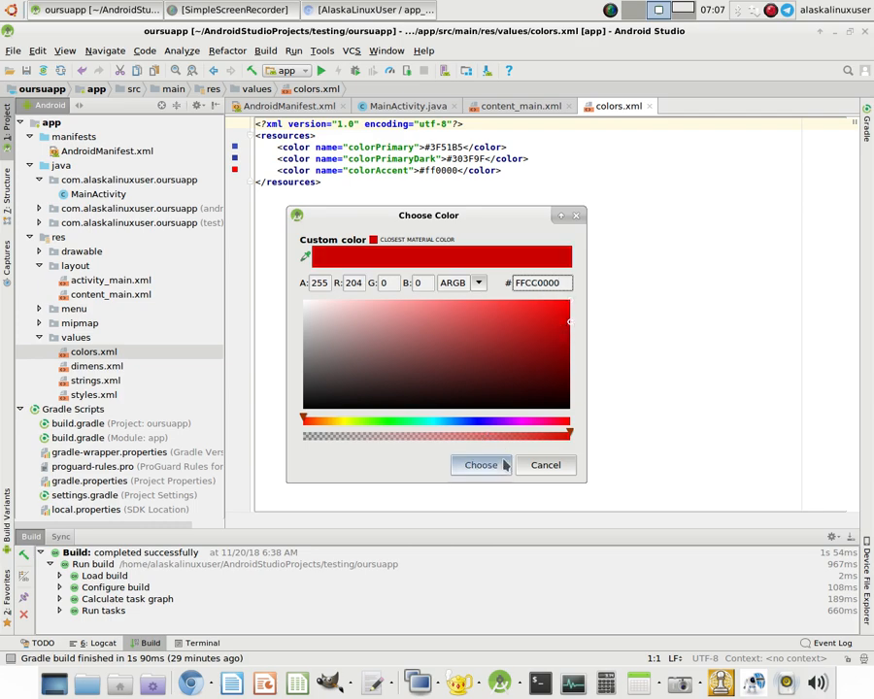
left_click(480, 464)
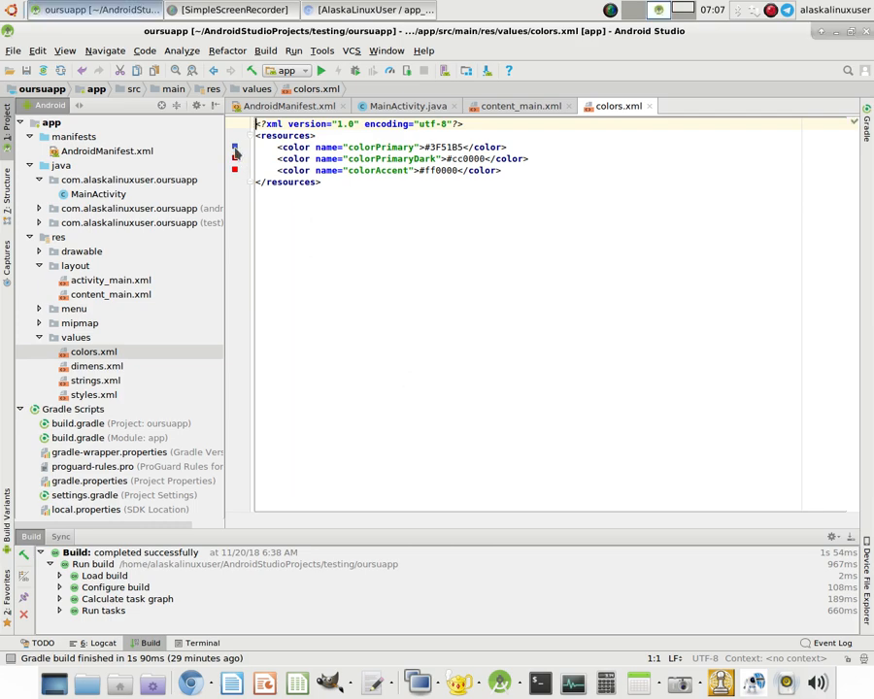
left_click(234, 146)
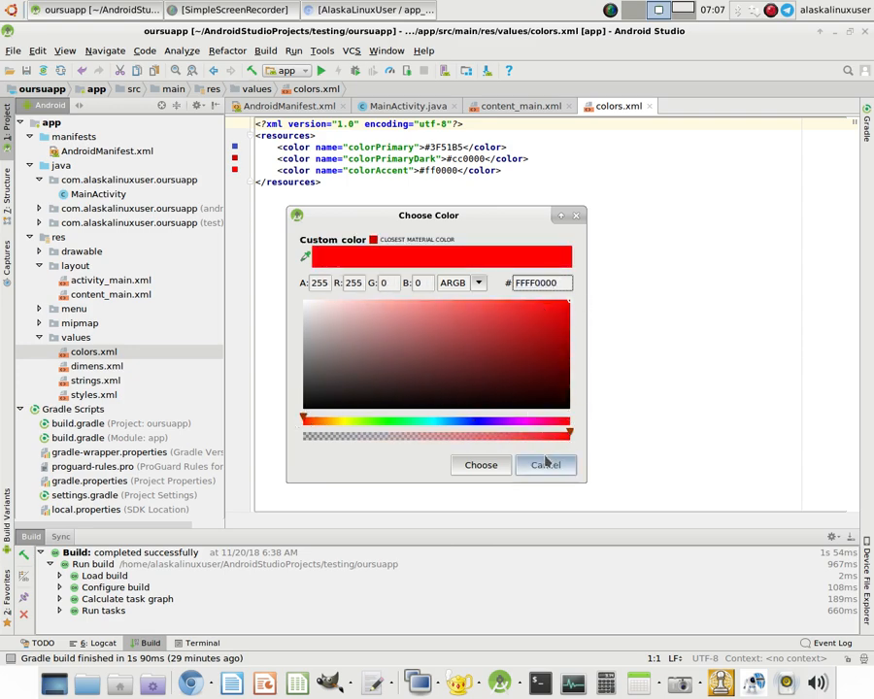
left_click(481, 464)
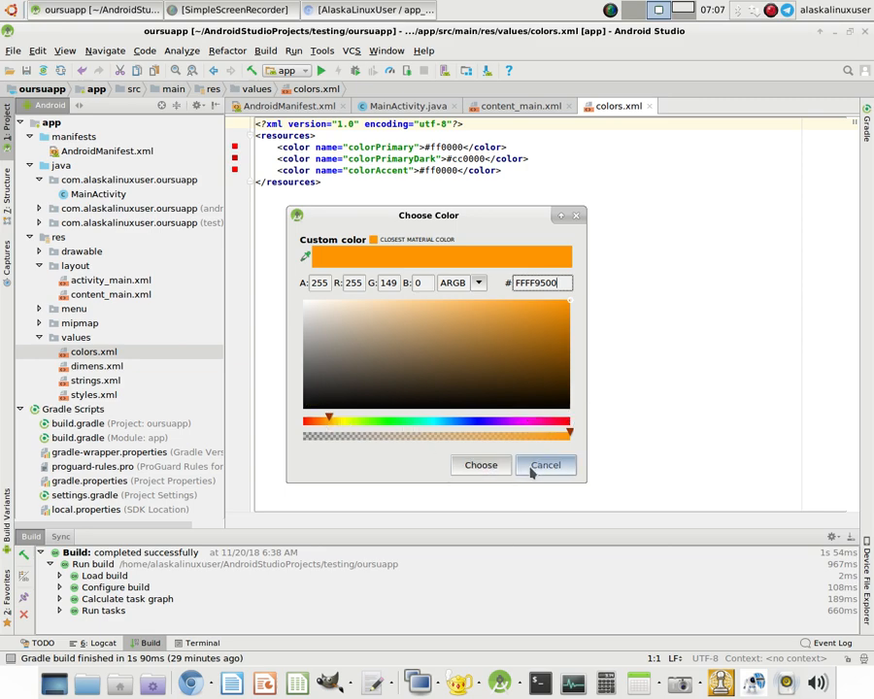
left_click(481, 464)
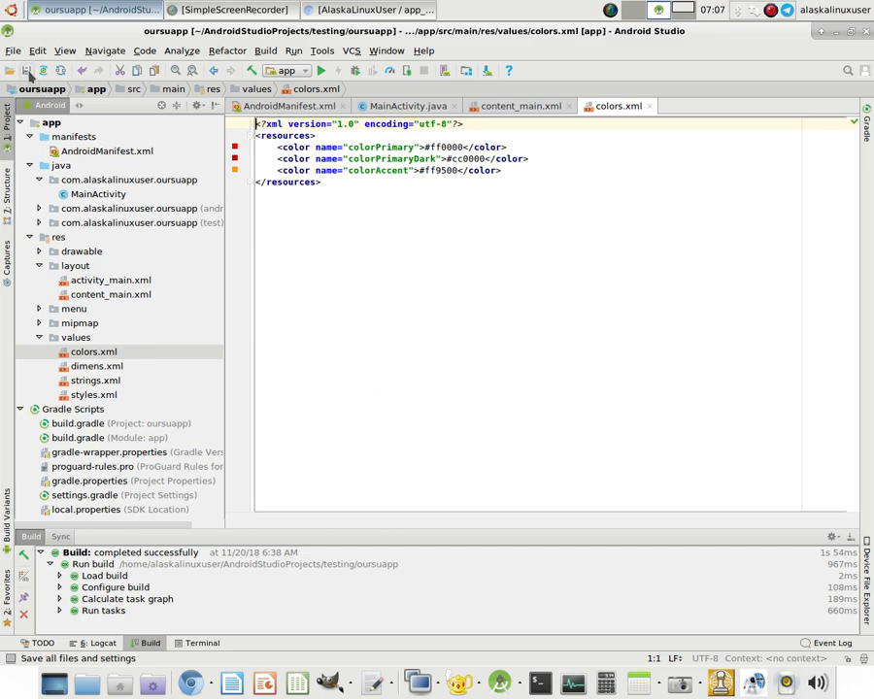
Step: Save all files, check the red app bar preview, and return to colors.xml
left_click(516, 106)
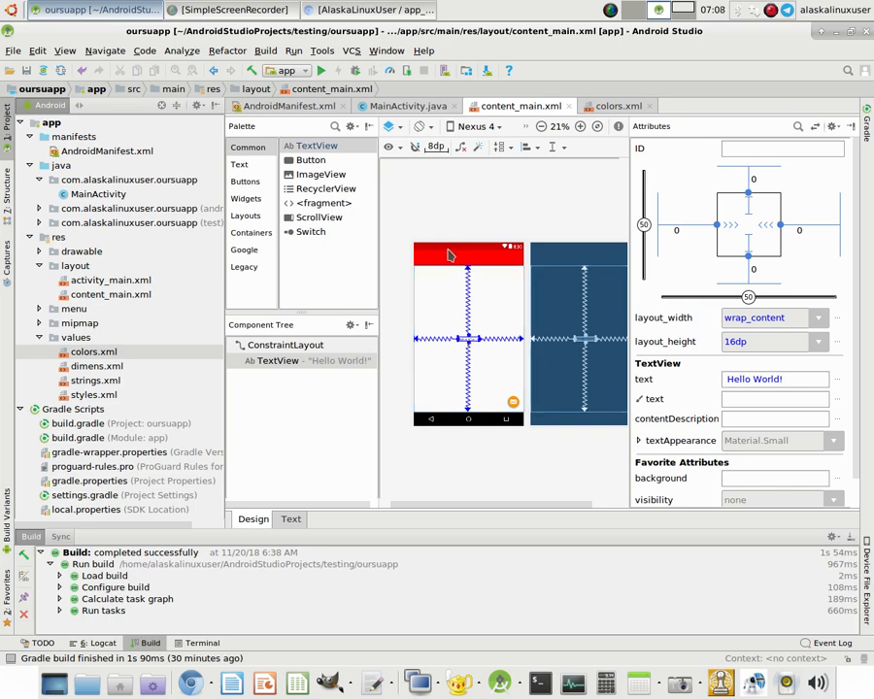
mouse_move(451, 260)
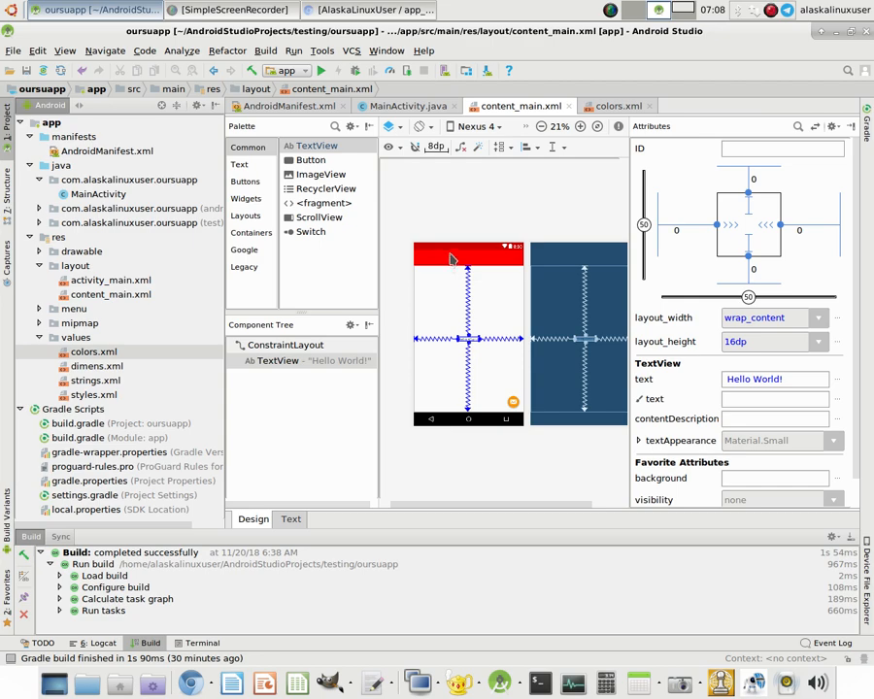
left_click(618, 106)
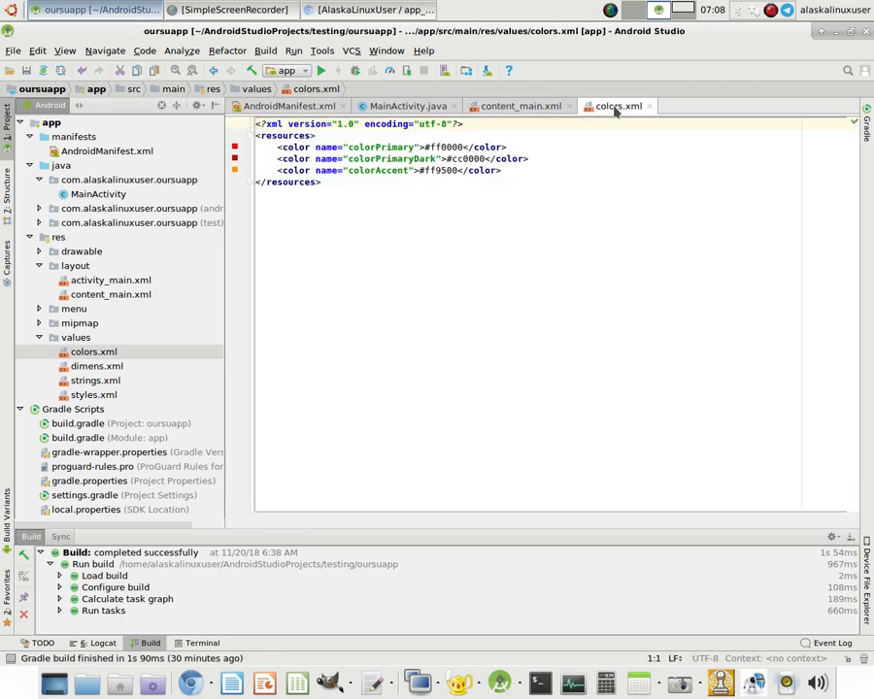
Step: Switch to the content_main.xml layout design tab
left_click(521, 106)
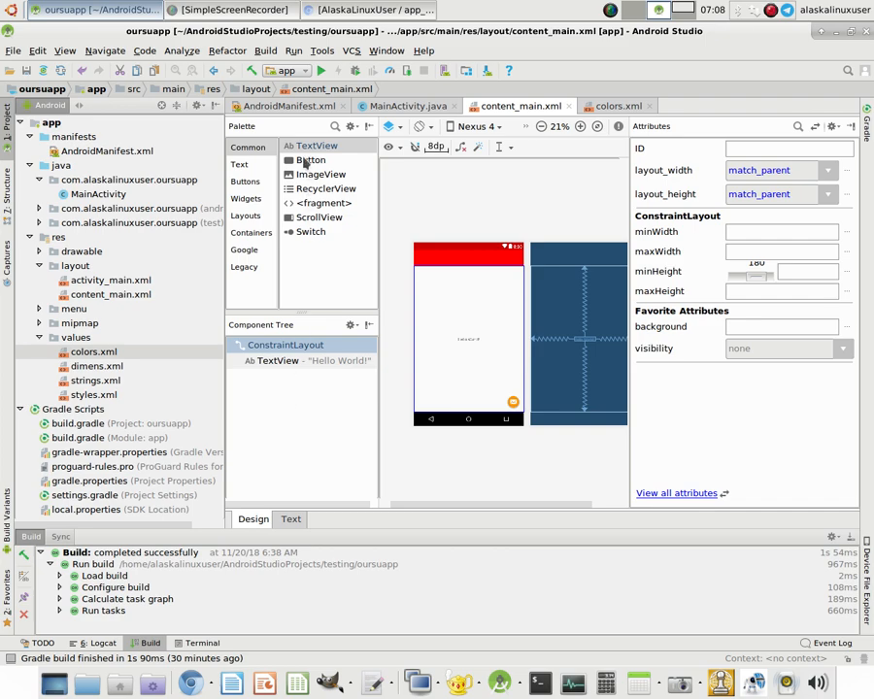
mouse_move(288, 395)
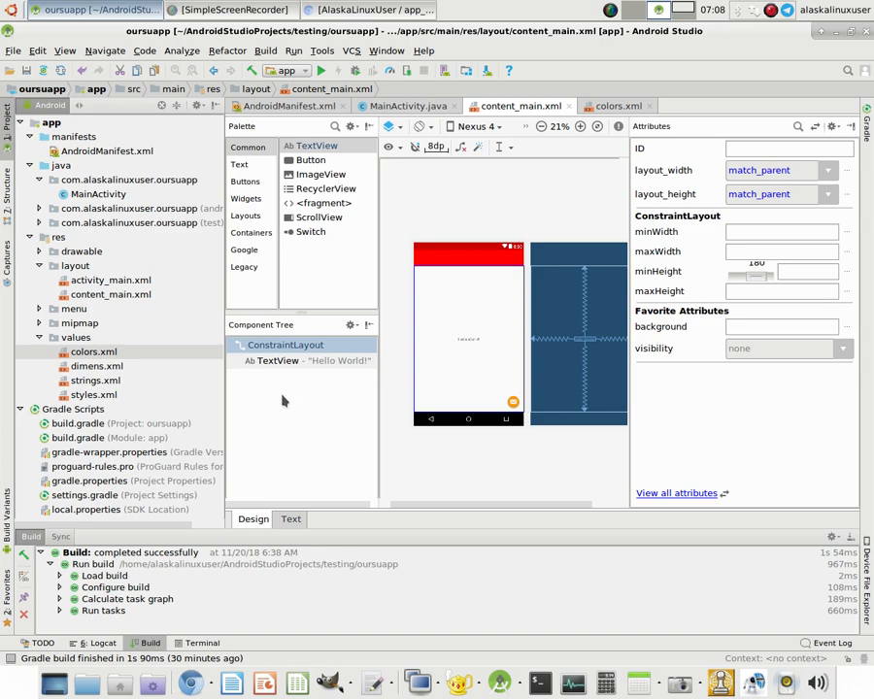
mouse_move(282, 402)
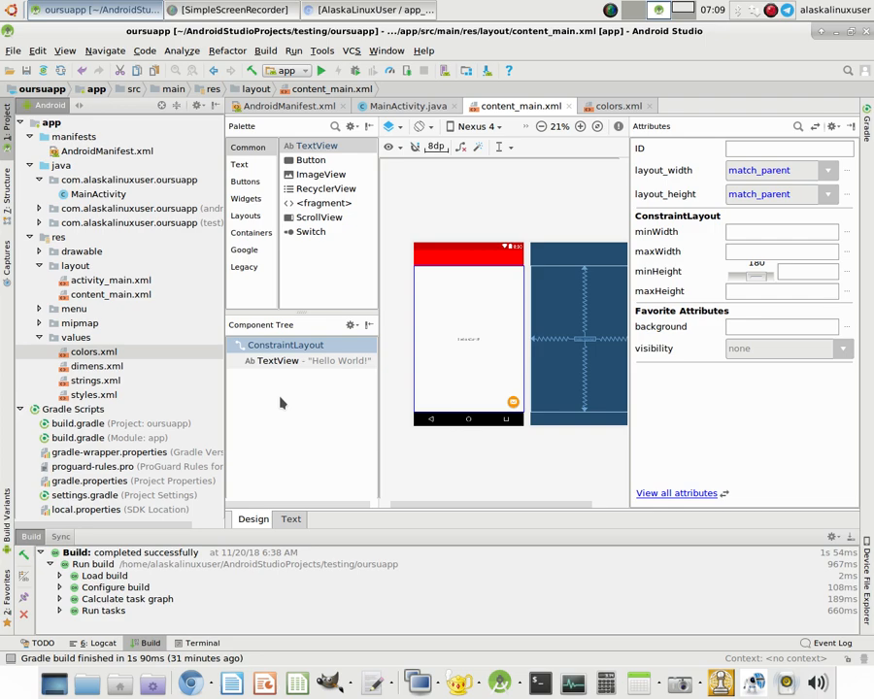
mouse_move(300, 404)
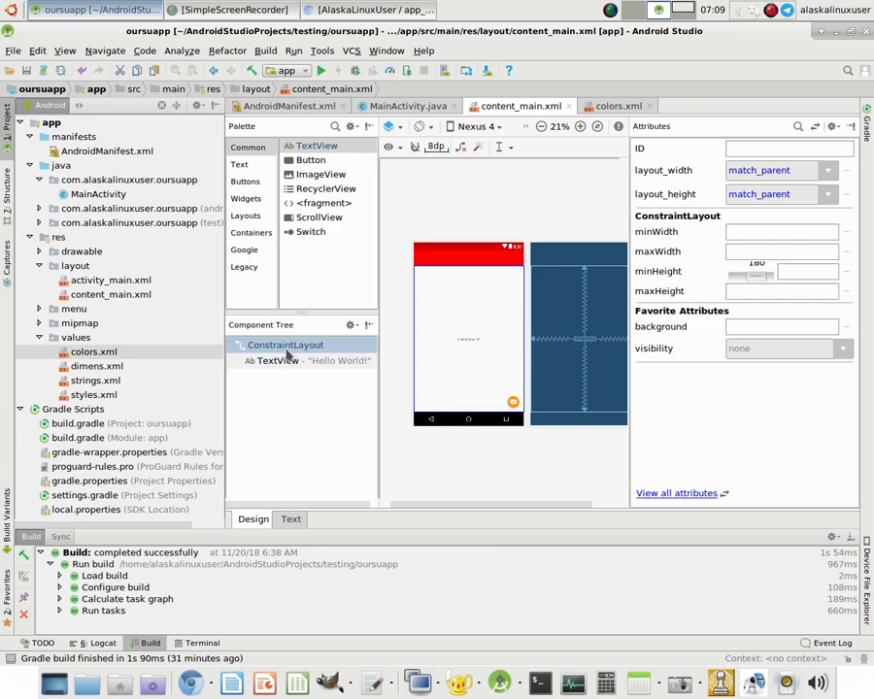
Step: Select the ConstraintLayout root and open the background resource picker
left_click(246, 214)
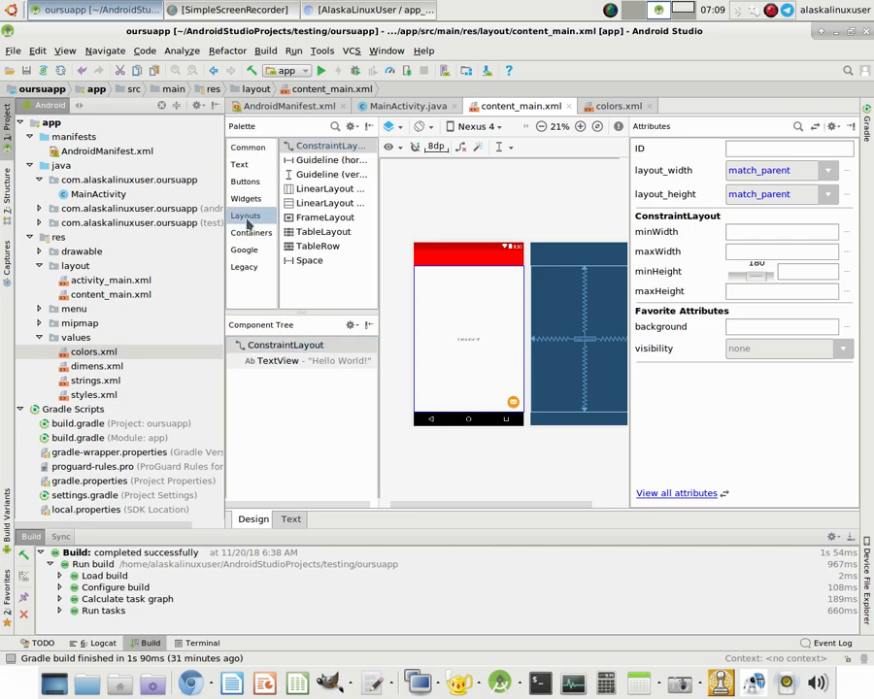
mouse_move(324, 189)
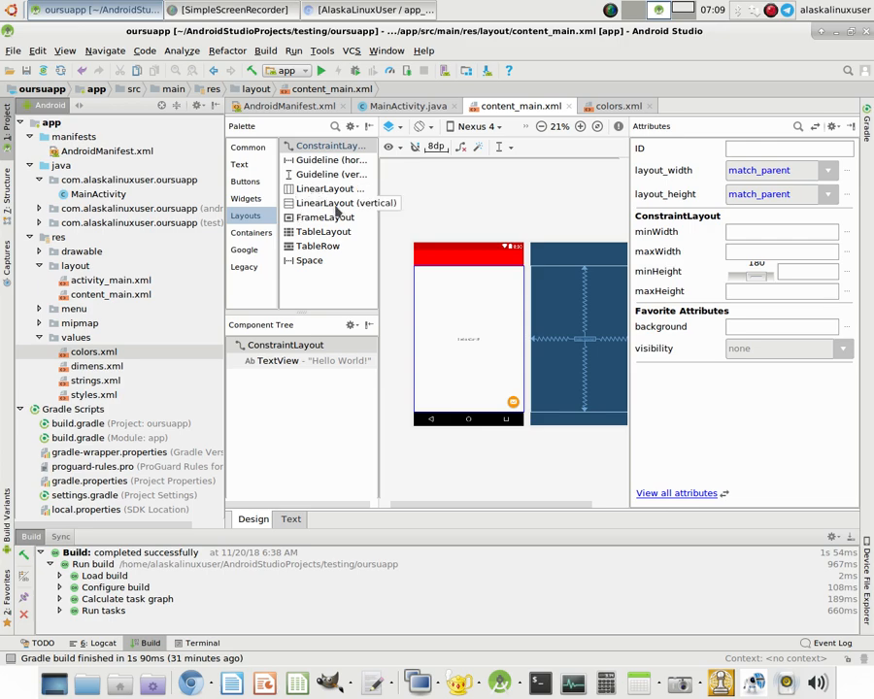
mouse_move(309, 188)
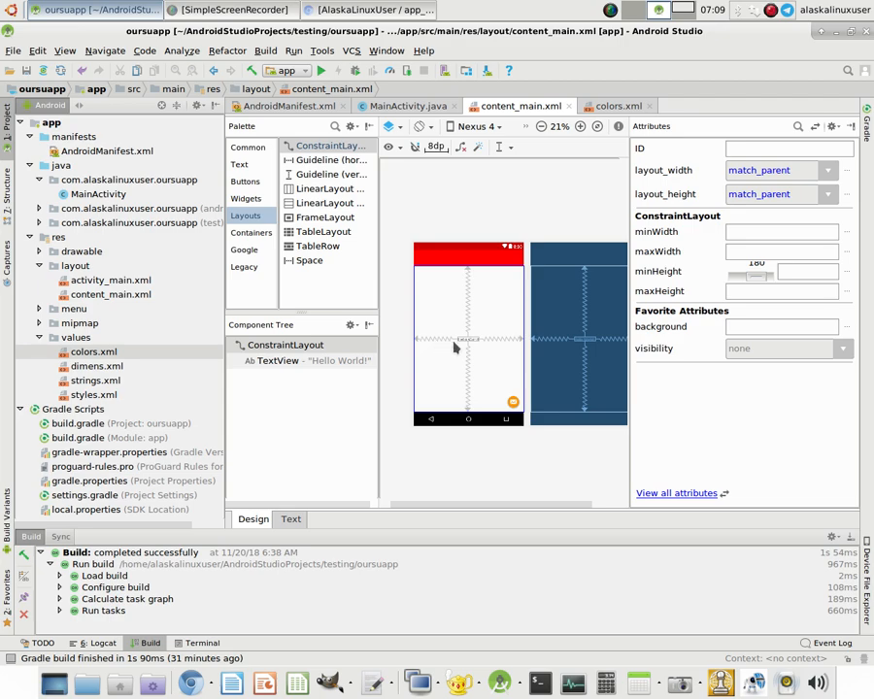
mouse_move(475, 367)
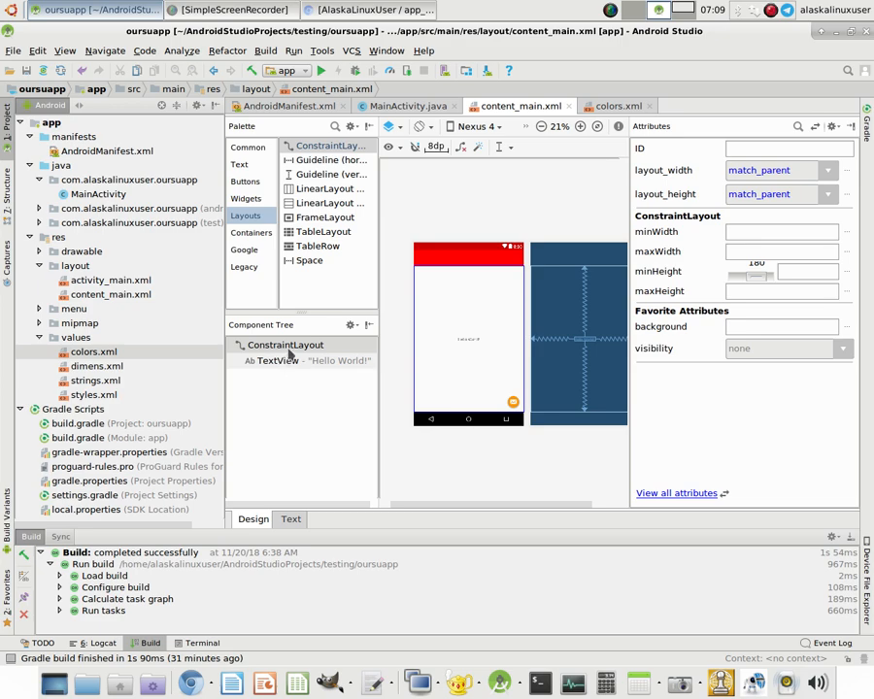
left_click(285, 344)
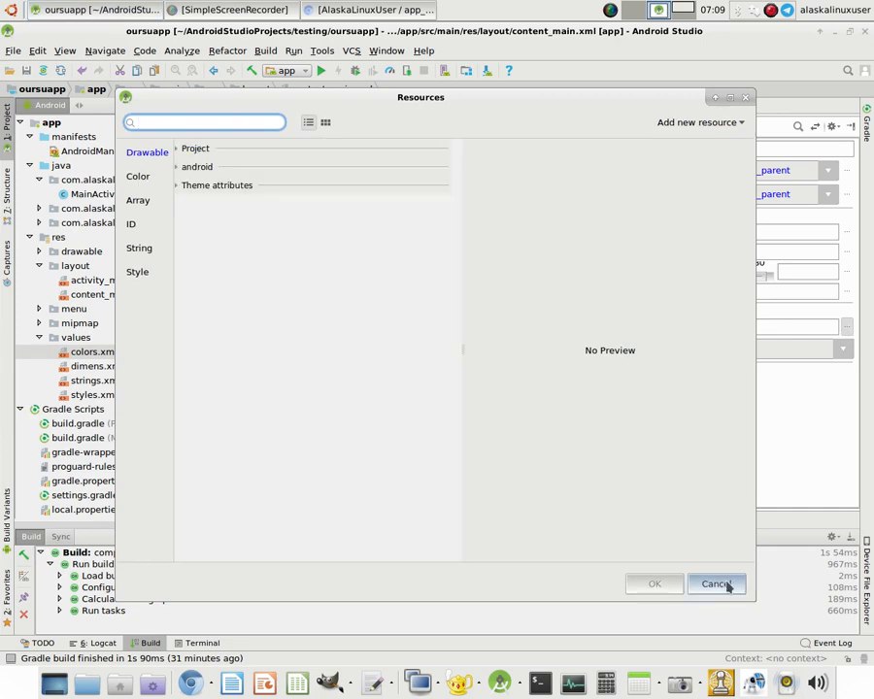
left_click(716, 584)
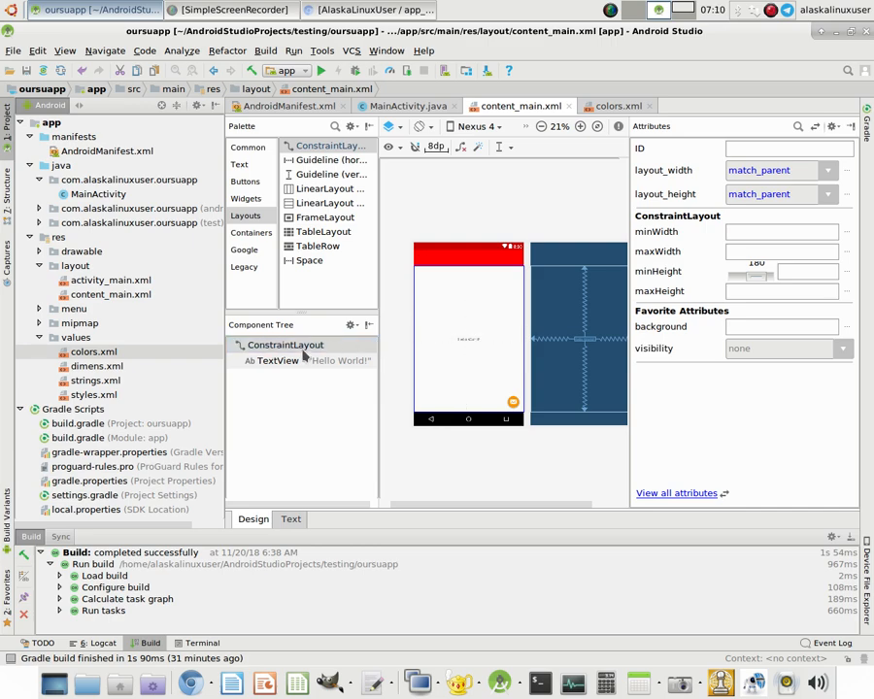
left_click(284, 344)
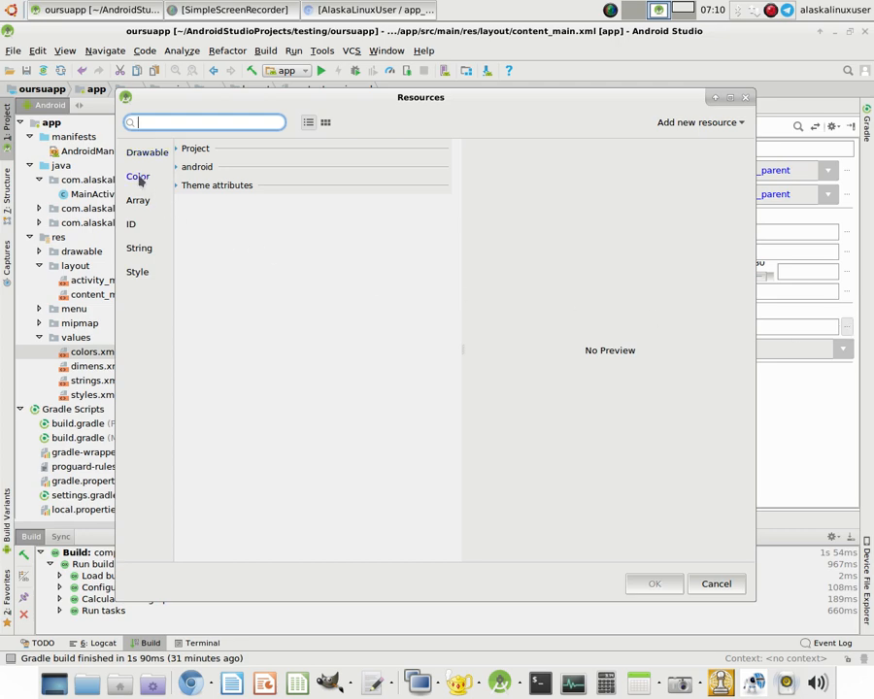
mouse_move(132, 219)
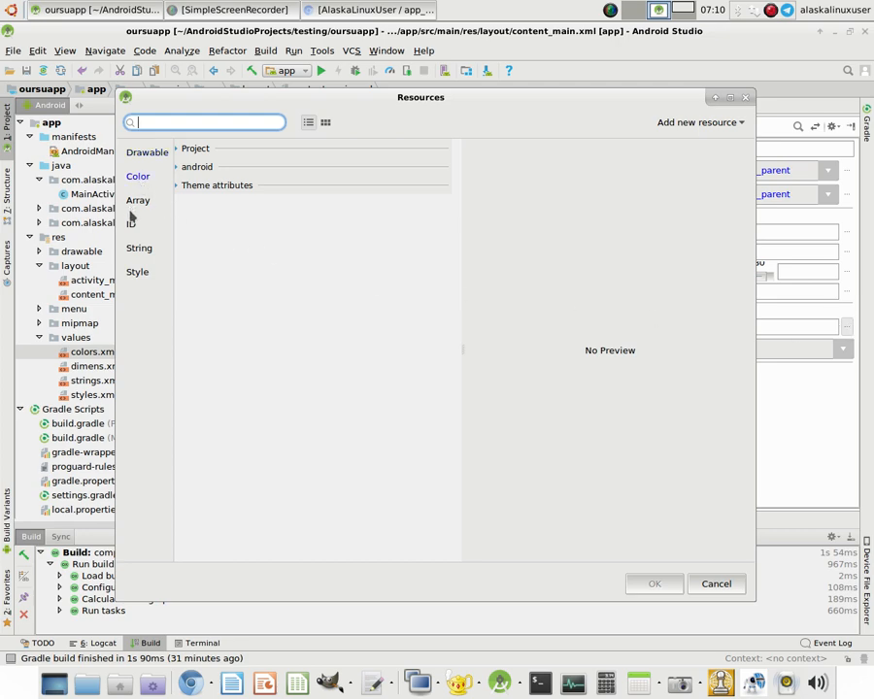
left_click(177, 148)
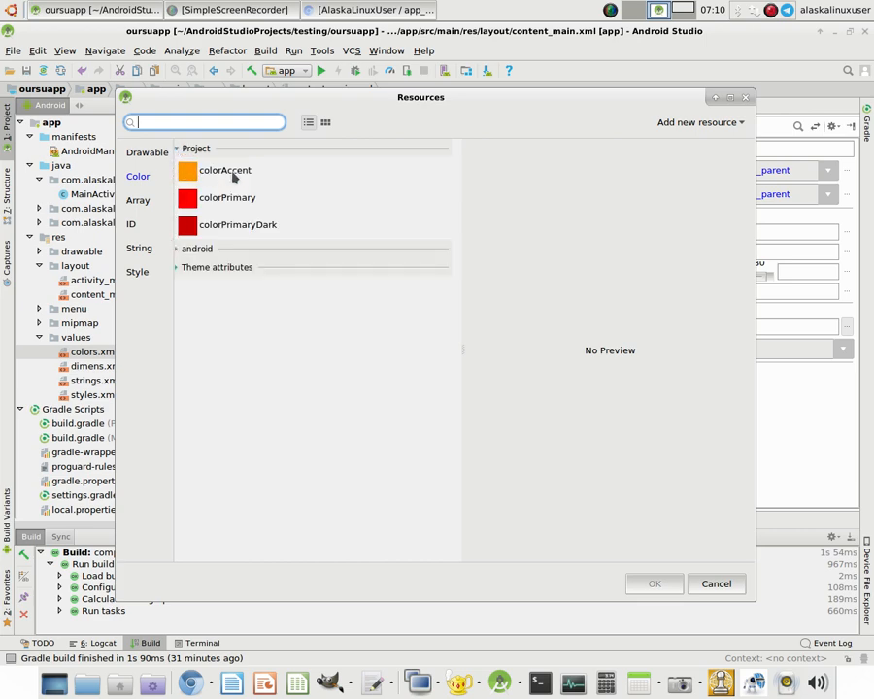
mouse_move(232, 233)
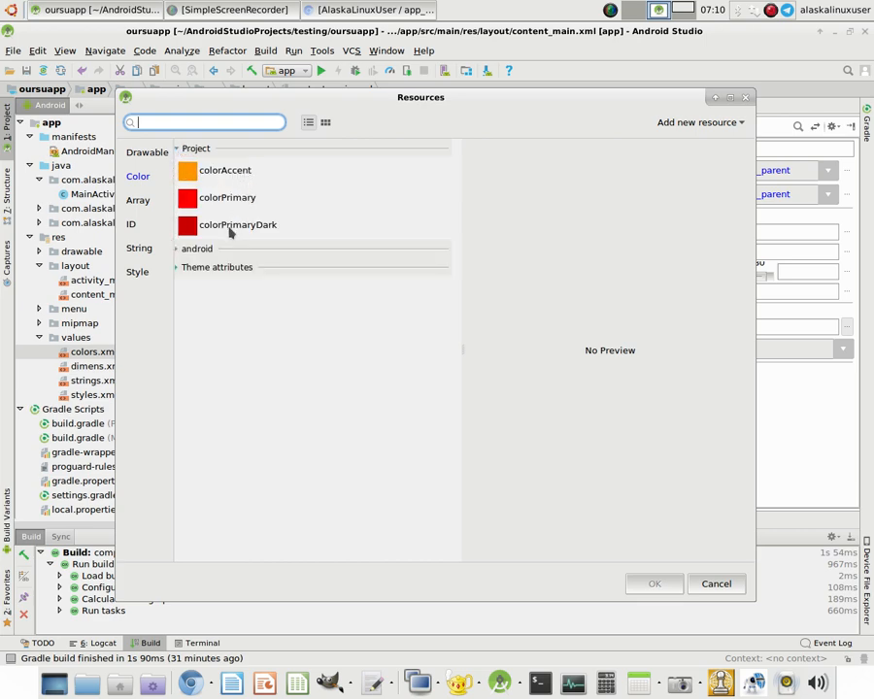
left_click(197, 249)
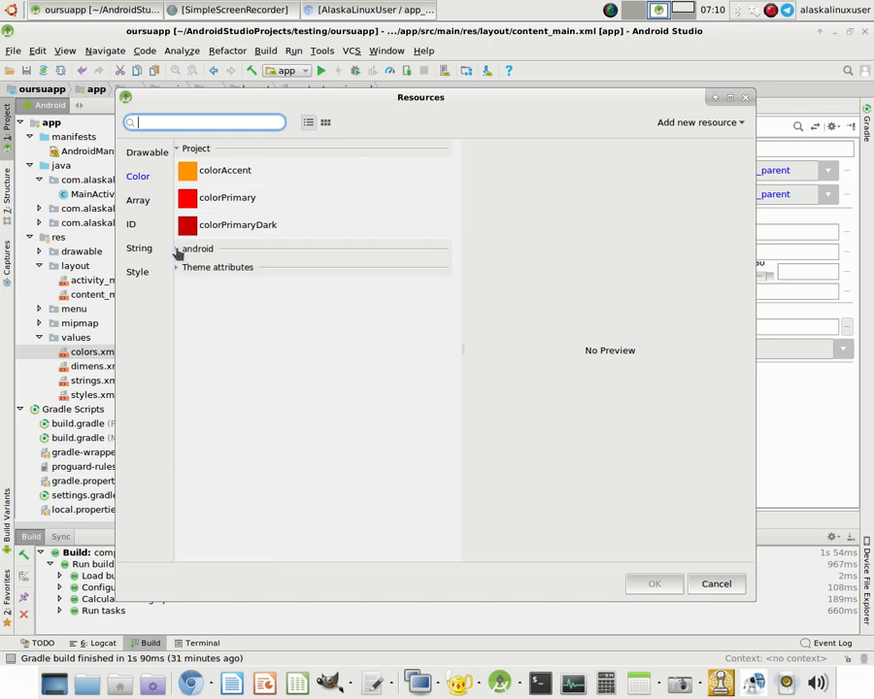
left_click(195, 248)
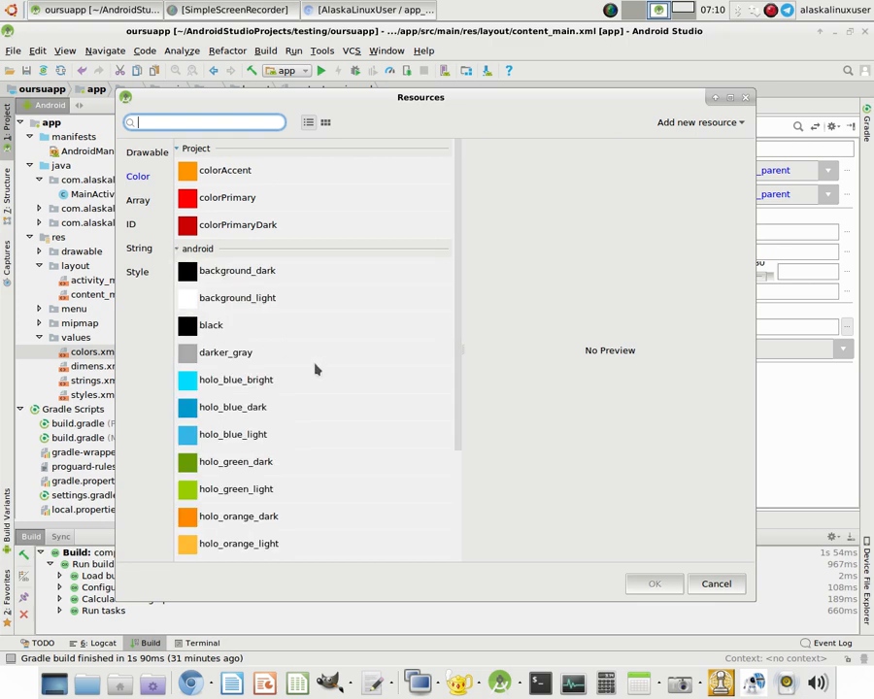
mouse_move(359, 347)
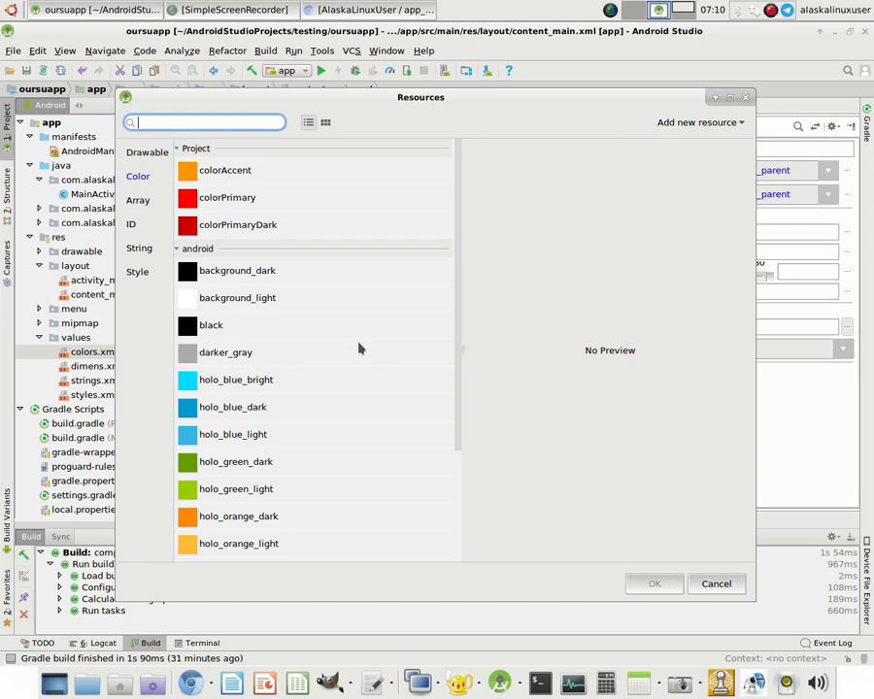
mouse_move(196, 326)
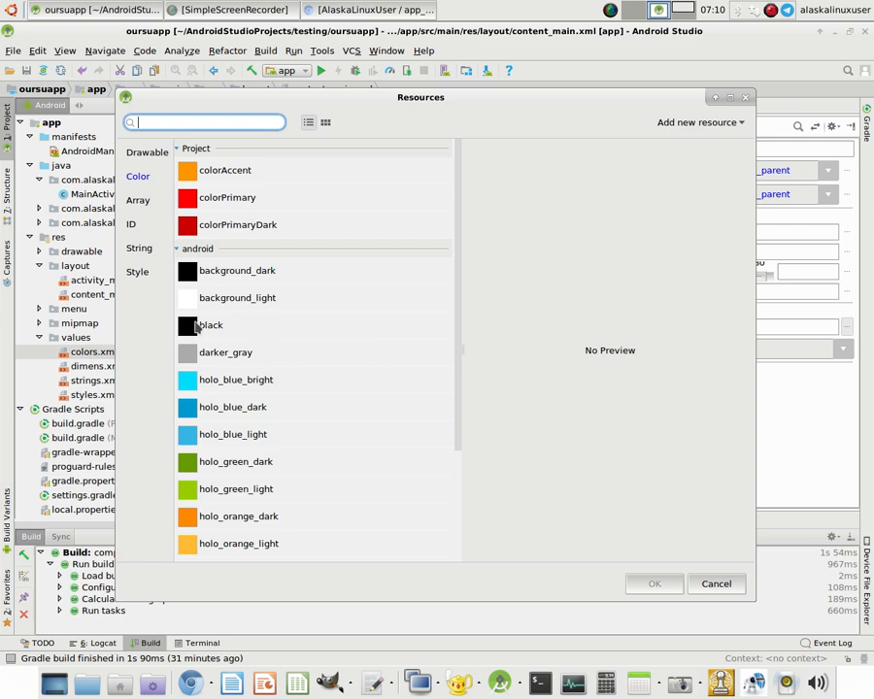
left_click(211, 325)
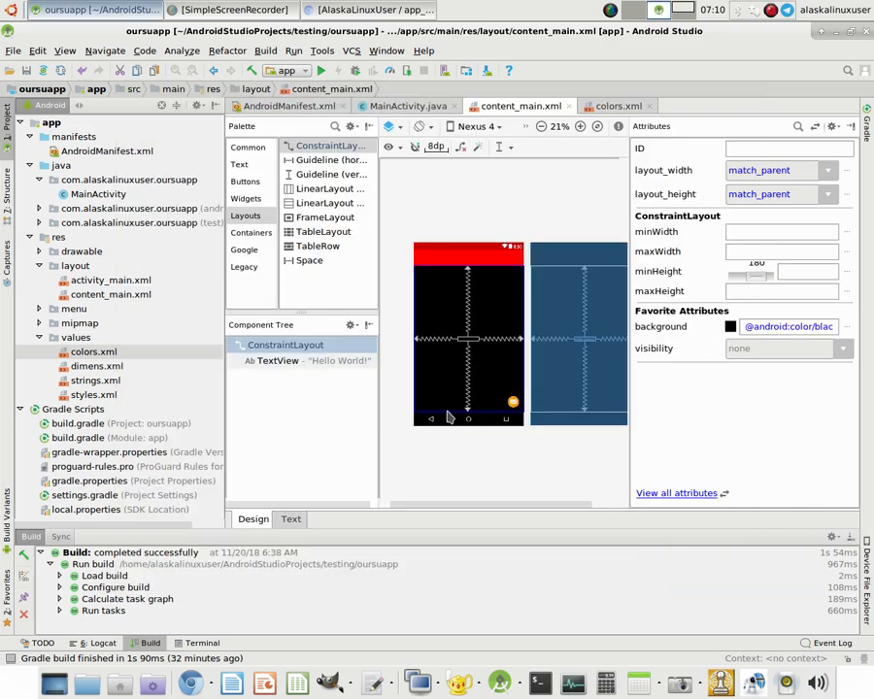
mouse_move(842, 337)
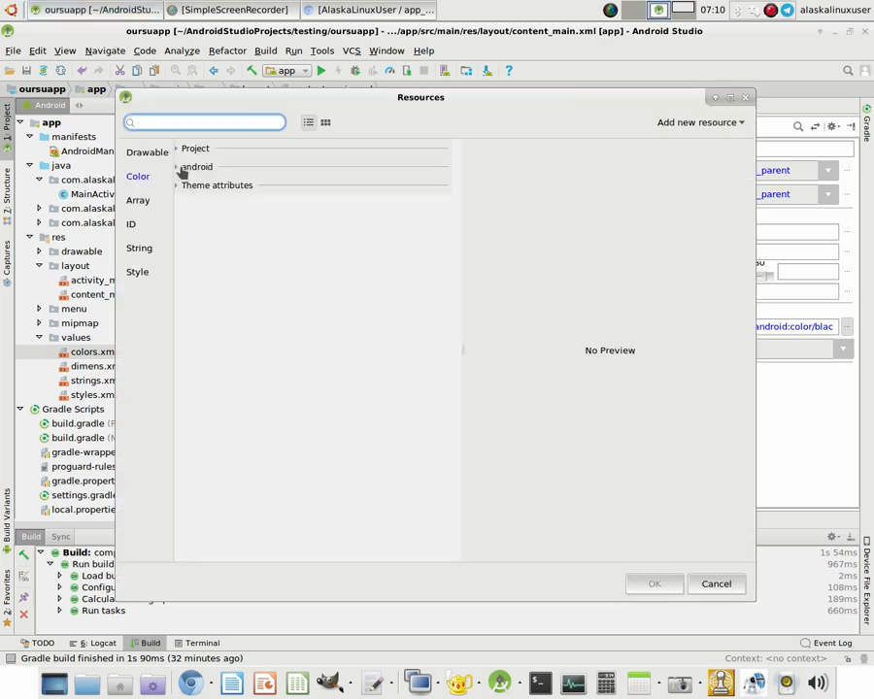
left_click(182, 167)
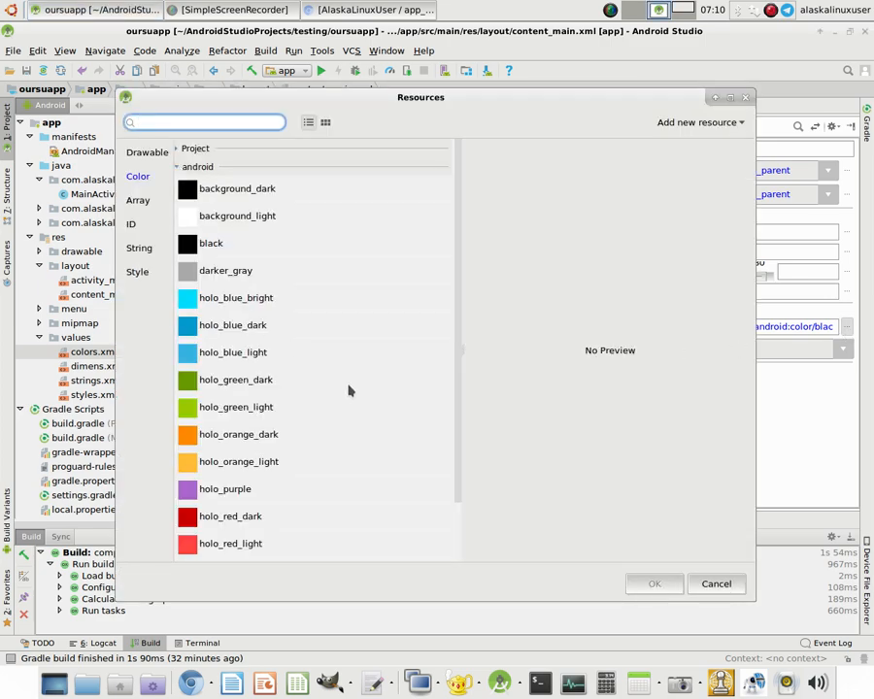
scroll("down", 3)
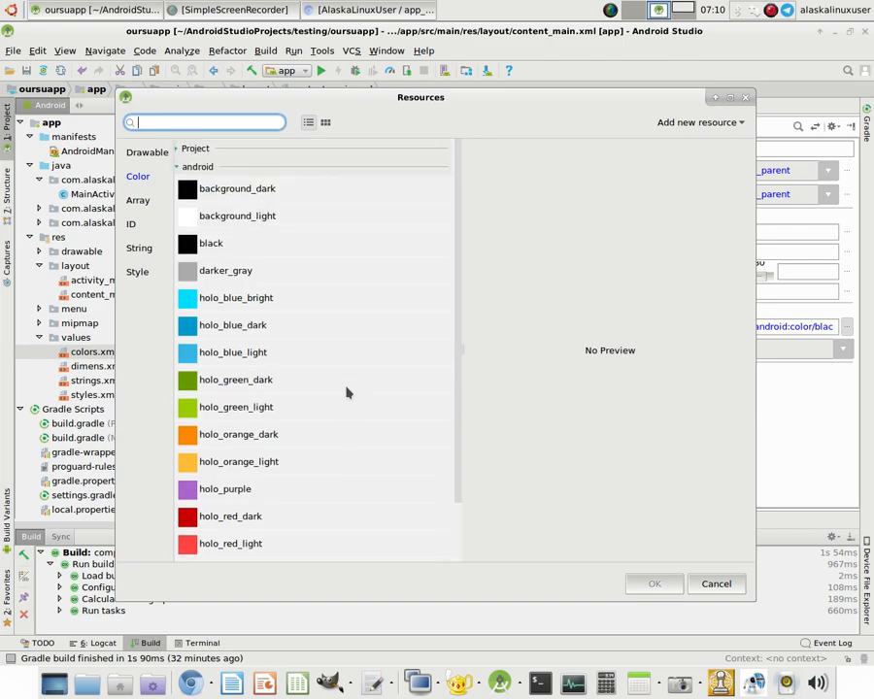
left_click(225, 270)
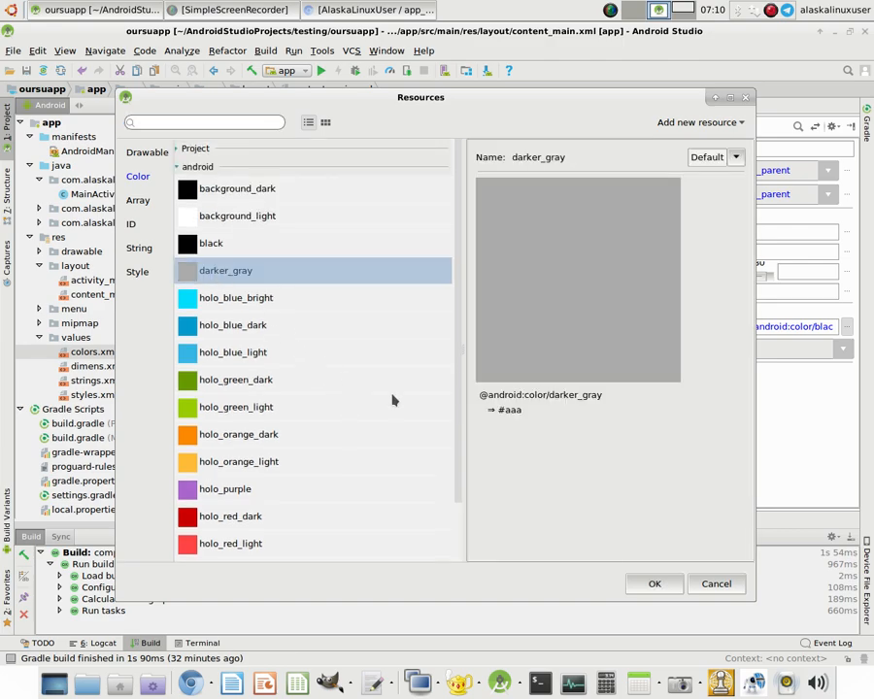
left_click(654, 583)
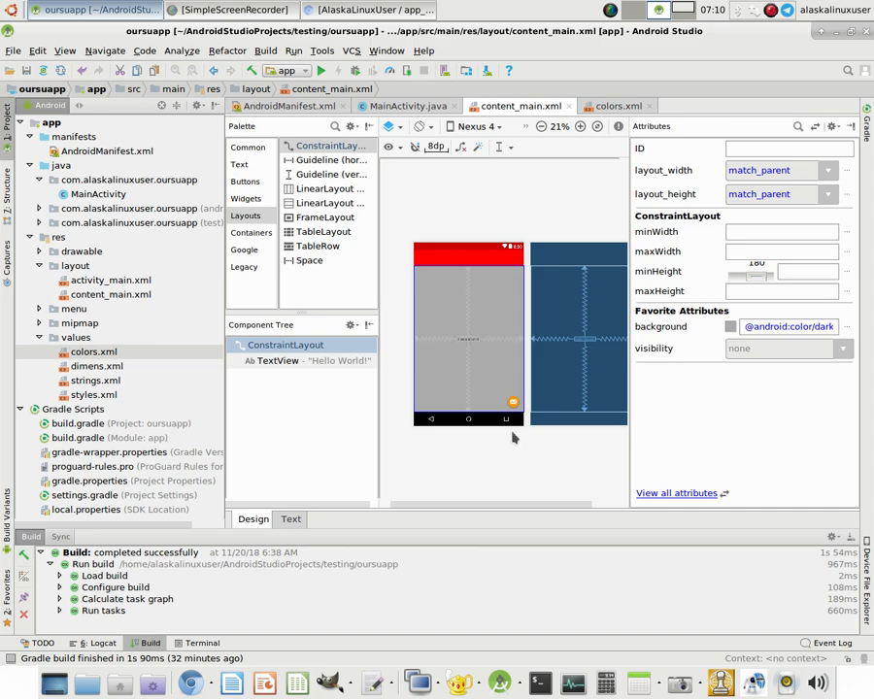
mouse_move(494, 383)
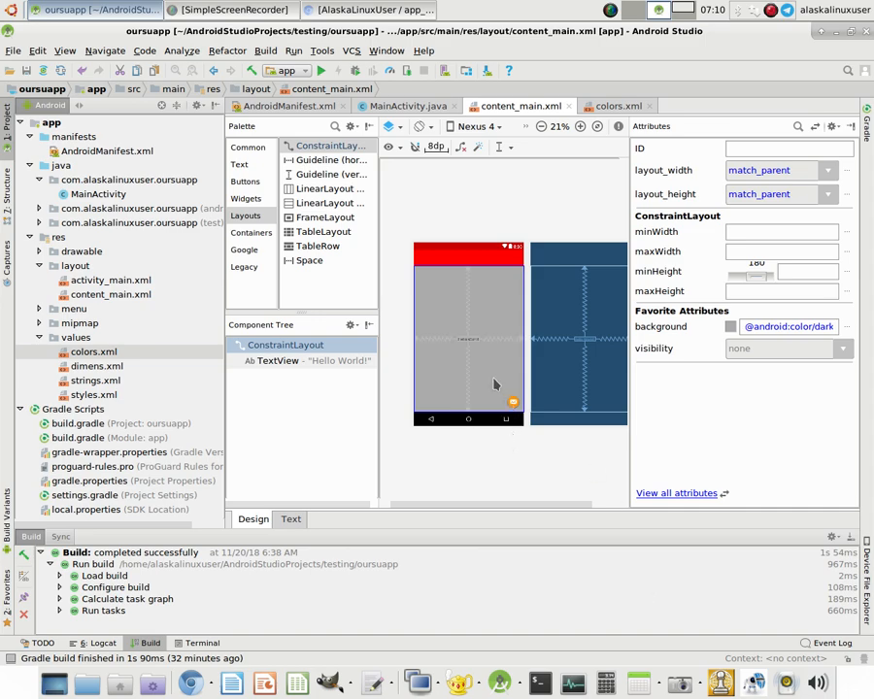
mouse_move(488, 390)
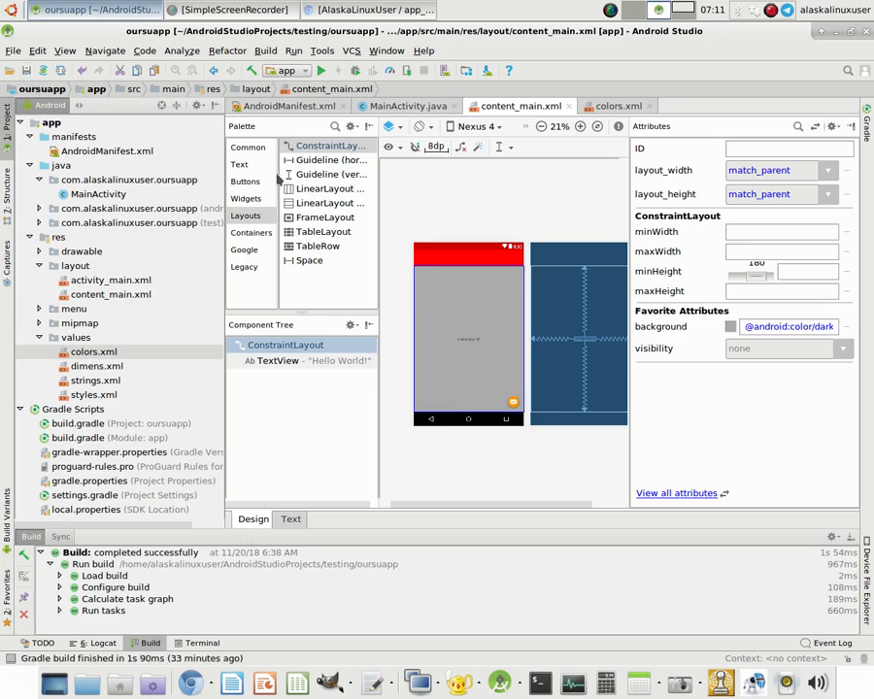
mouse_move(452, 295)
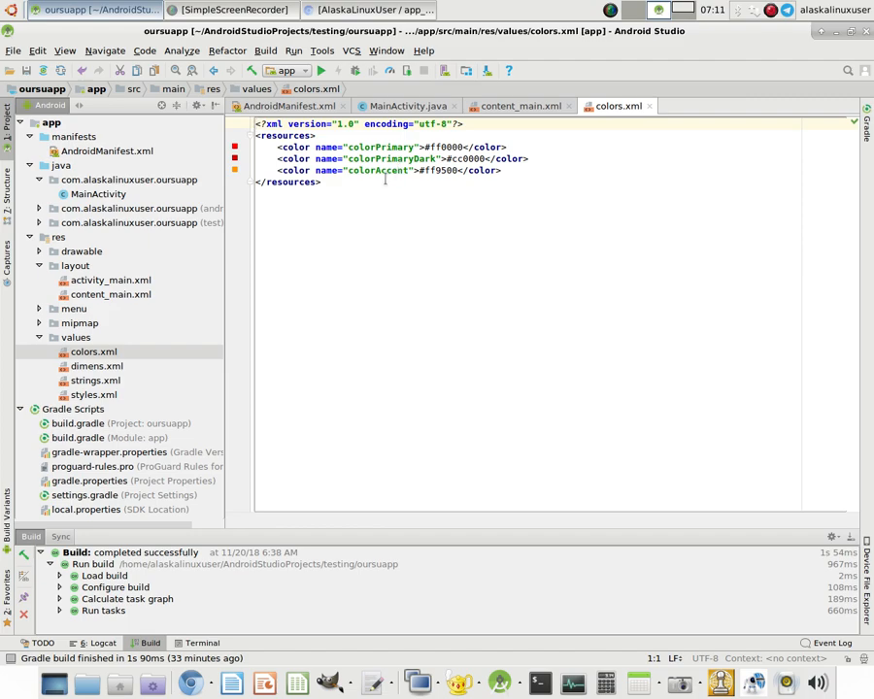
Step: Change colorAccent to #ff0000 and check the red floating action button in content_main
left_click(521, 106)
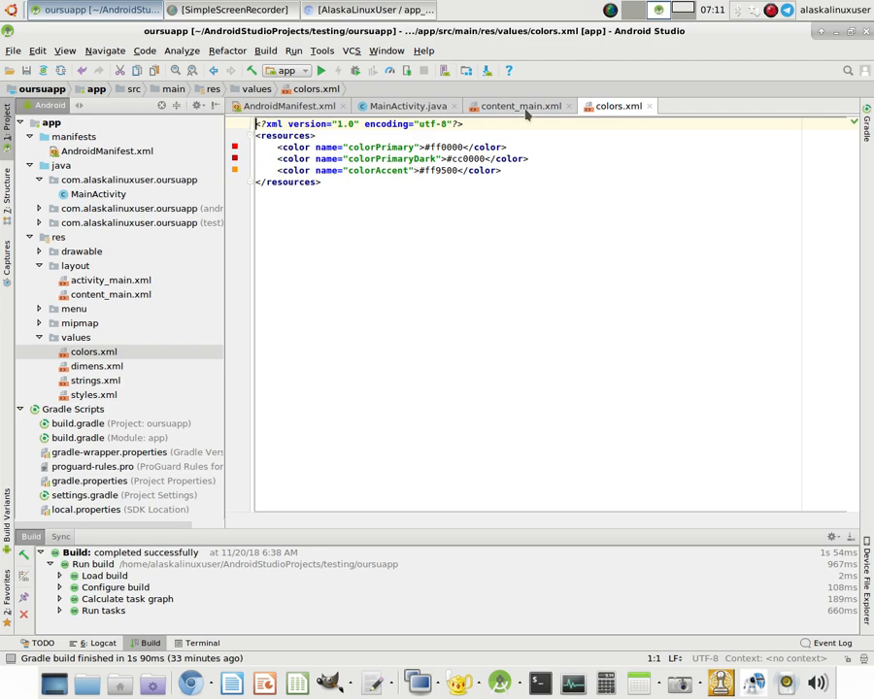
left_click(519, 106)
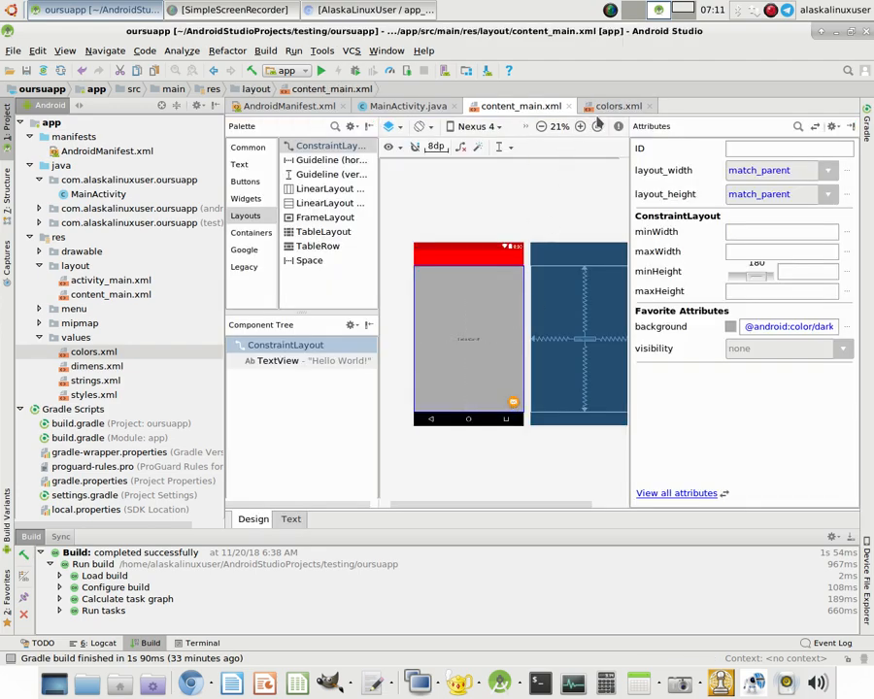
left_click(619, 105)
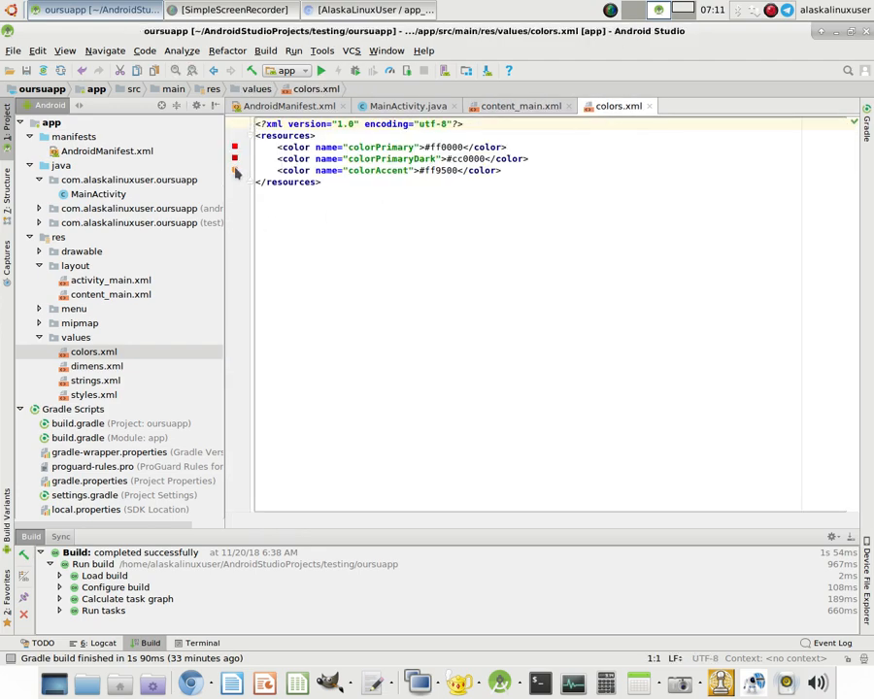
left_click(235, 170)
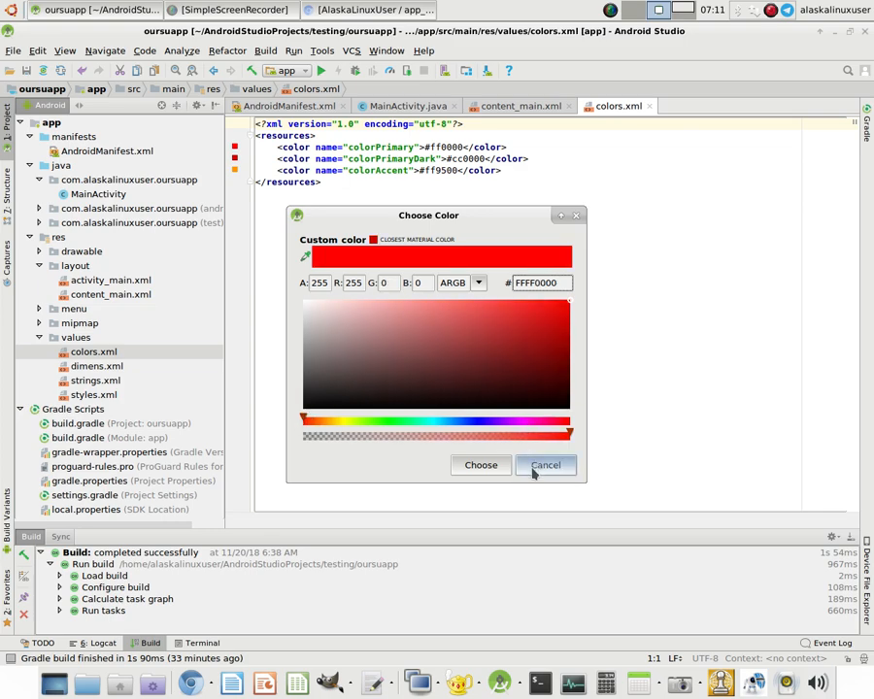
left_click(544, 464)
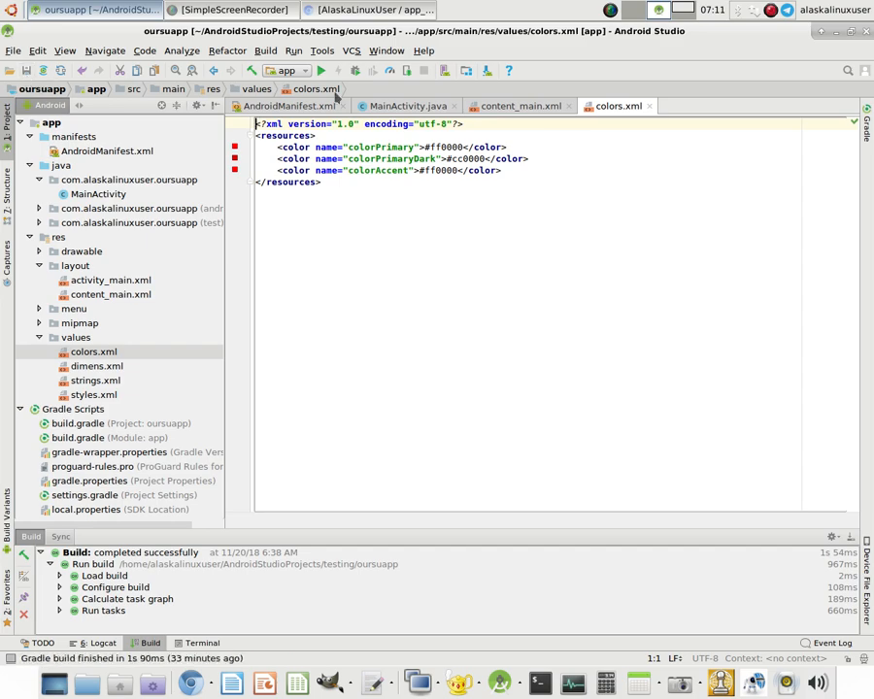
left_click(521, 106)
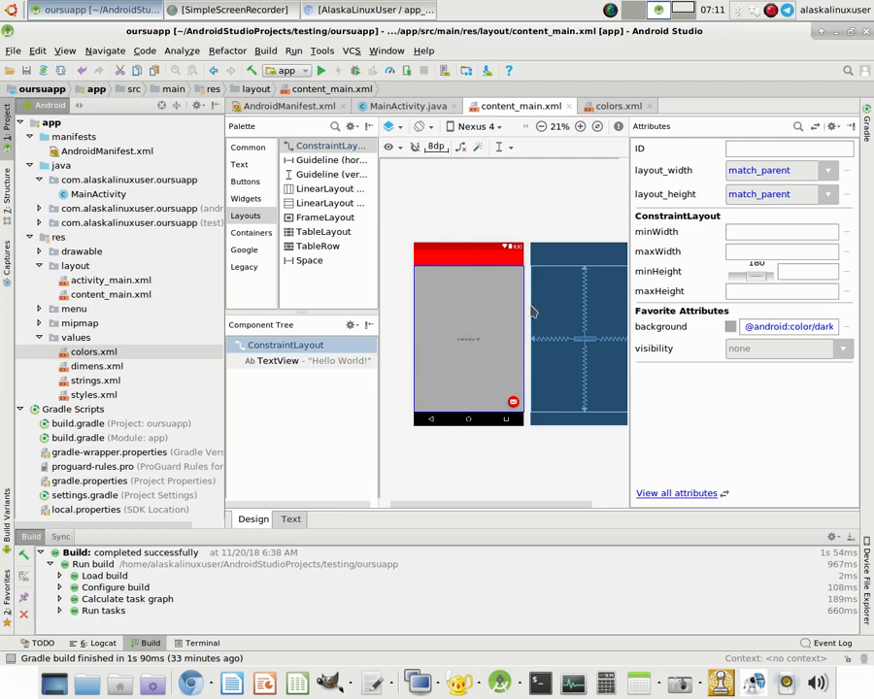
mouse_move(516, 323)
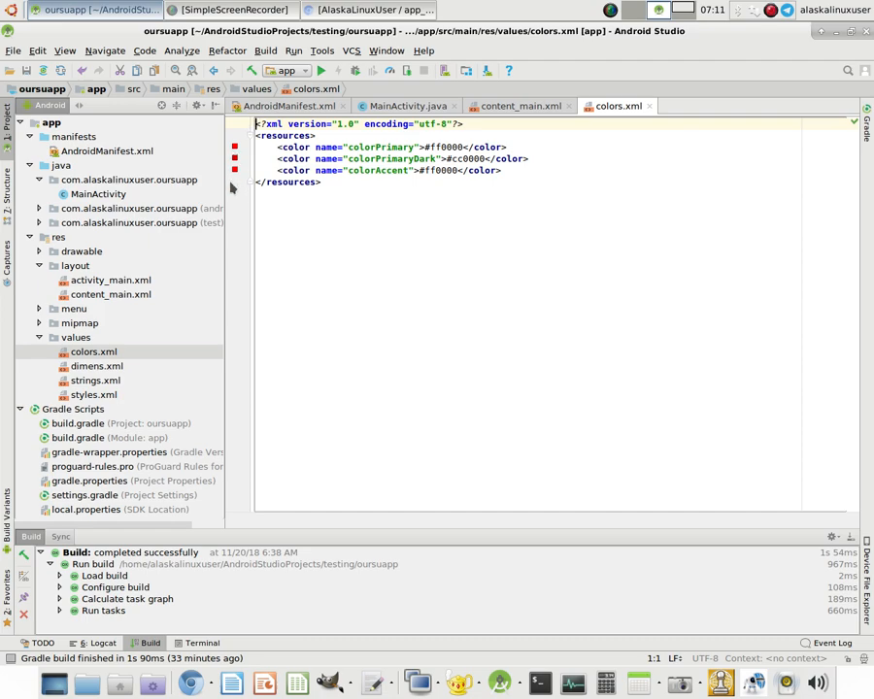
left_click(520, 106)
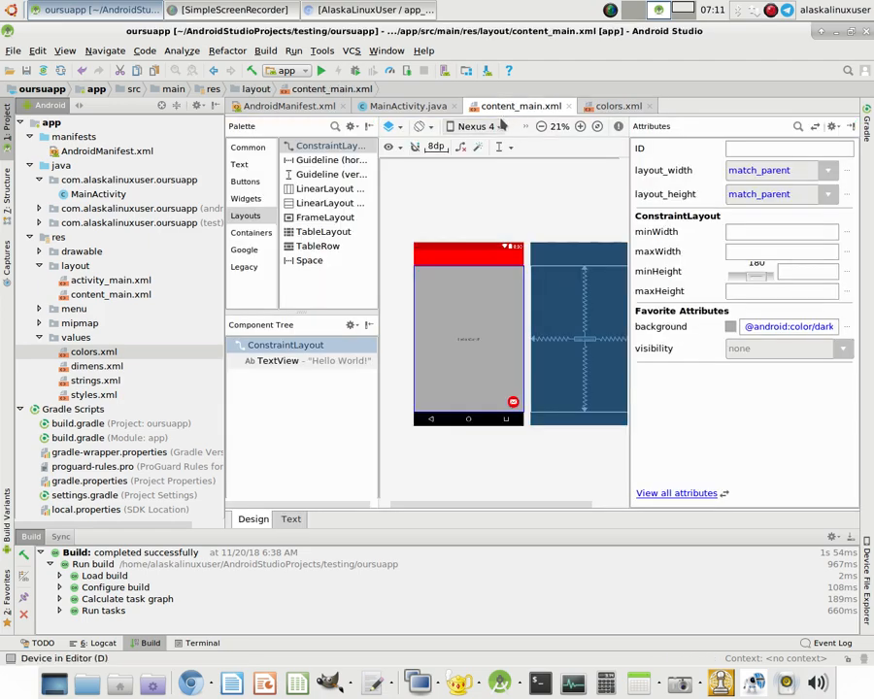